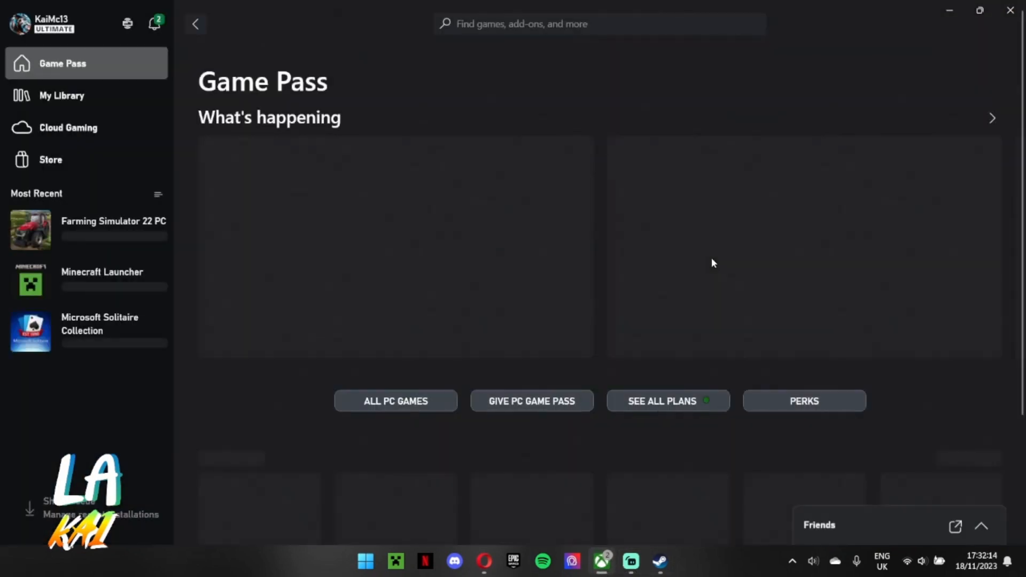
# Search the Xbox app for 'bluey' and scroll through the results with no matching games
pyautogui.click(568, 24)
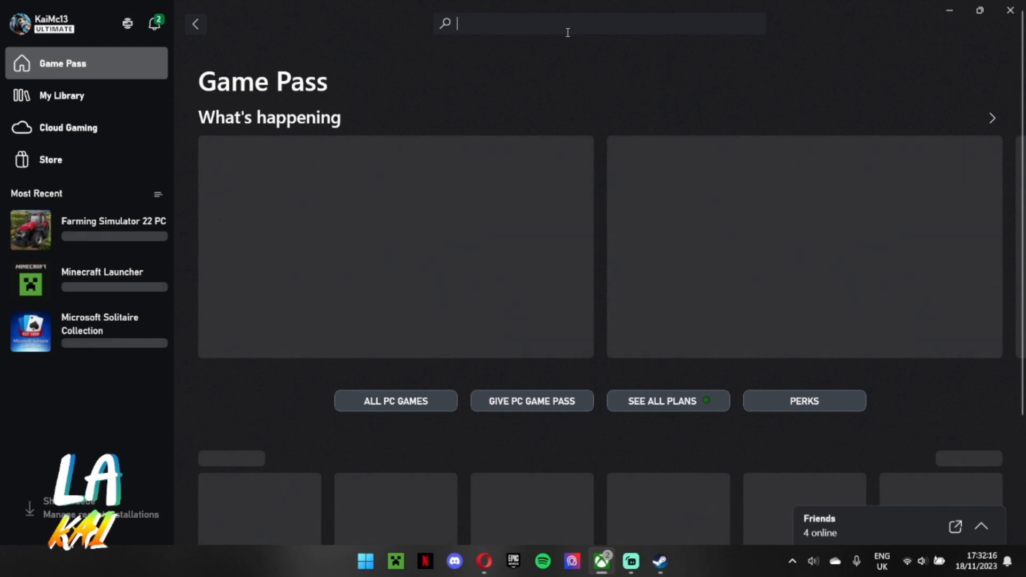
pyautogui.write('bluey')
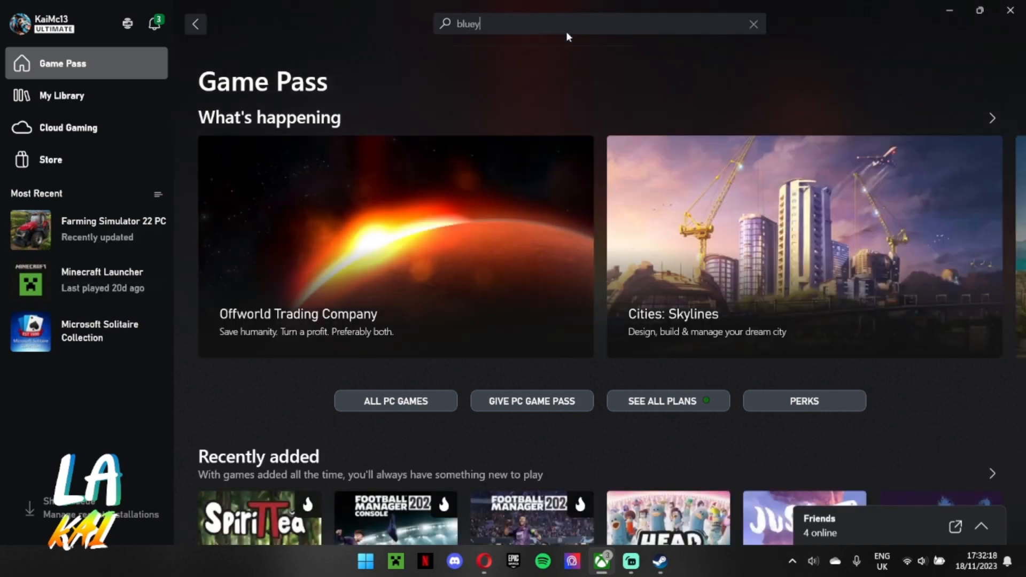
pyautogui.press('Enter')
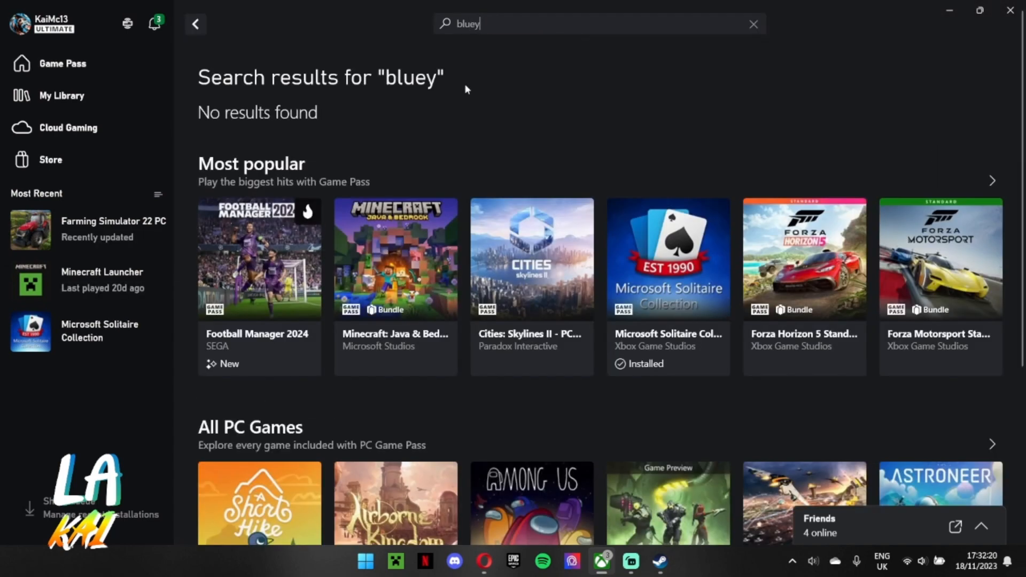
pyautogui.scroll(-3)
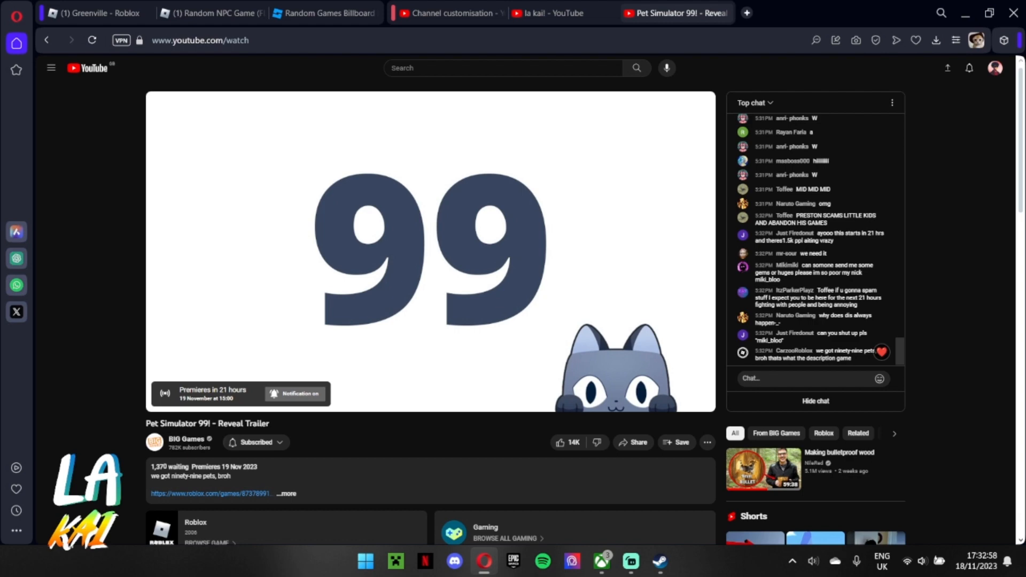
pyautogui.moveTo(739, 4)
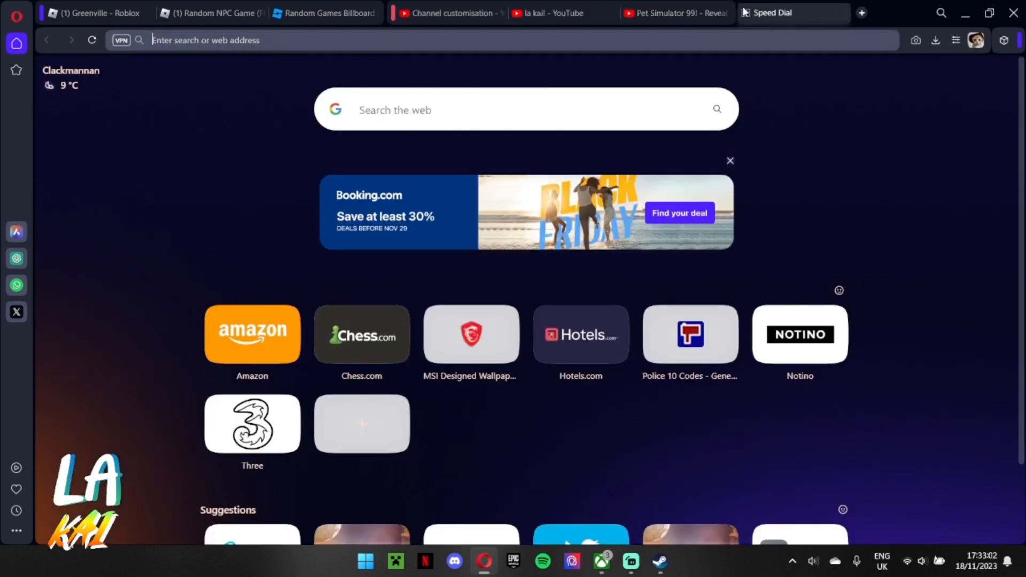
# Google 'how to get the bluey game', expand the official game answer, and open Bluey's Play page
pyautogui.write('how to get the bluey game')
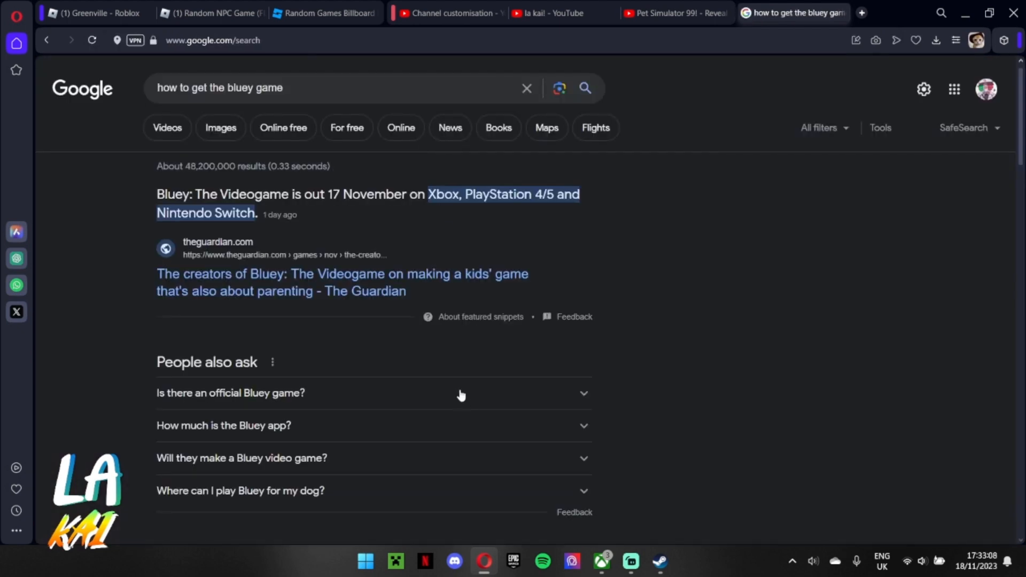
pyautogui.click(231, 392)
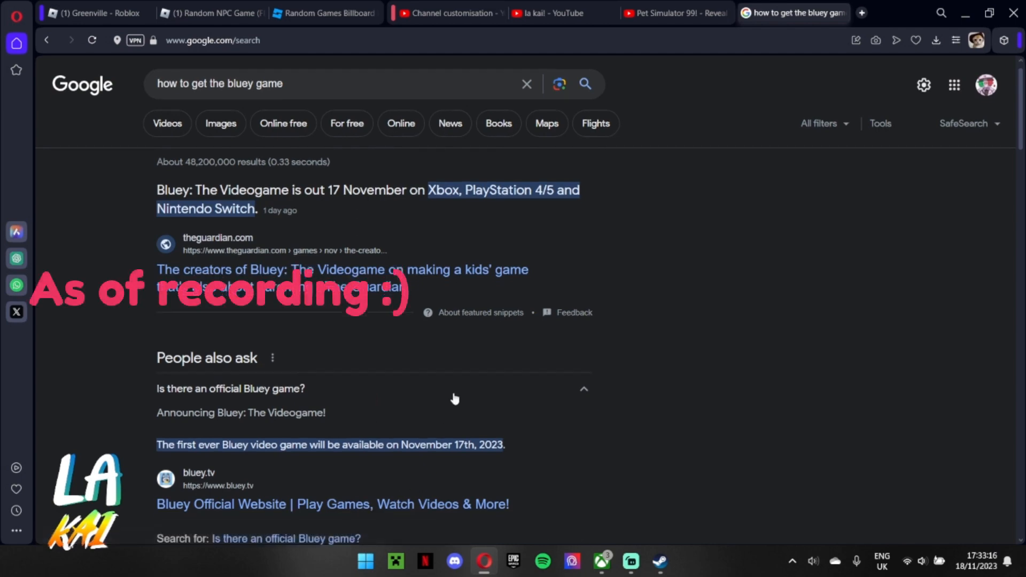
pyautogui.scroll(-3)
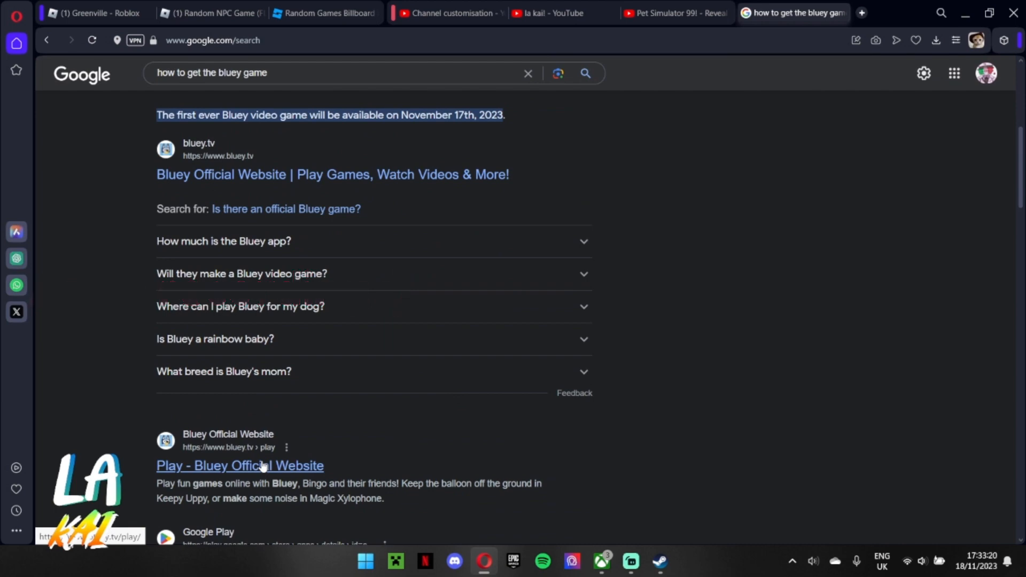
pyautogui.click(240, 465)
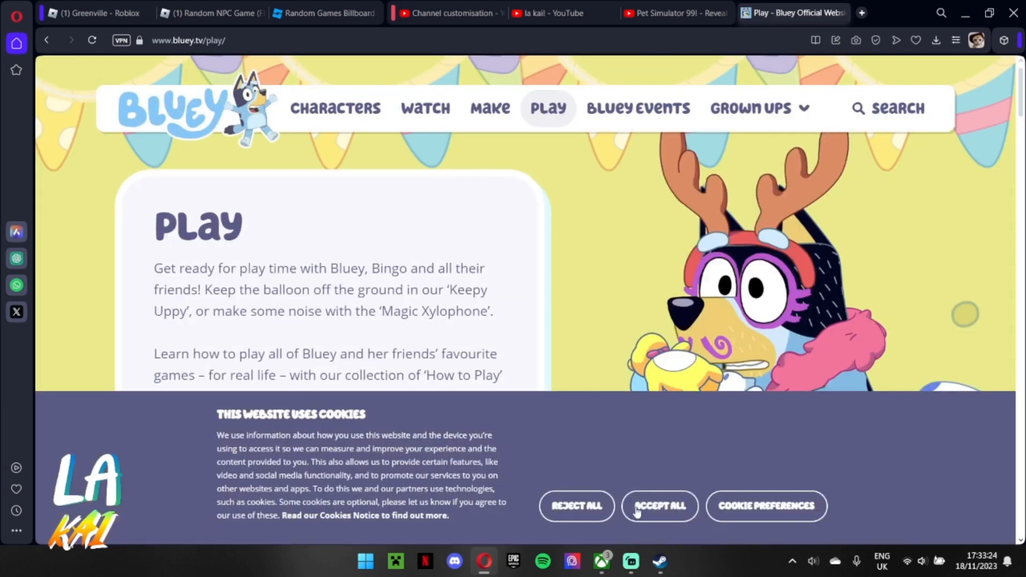
# Accept all cookies on the Bluey site and launch The Magic Xylophone game
pyautogui.click(660, 506)
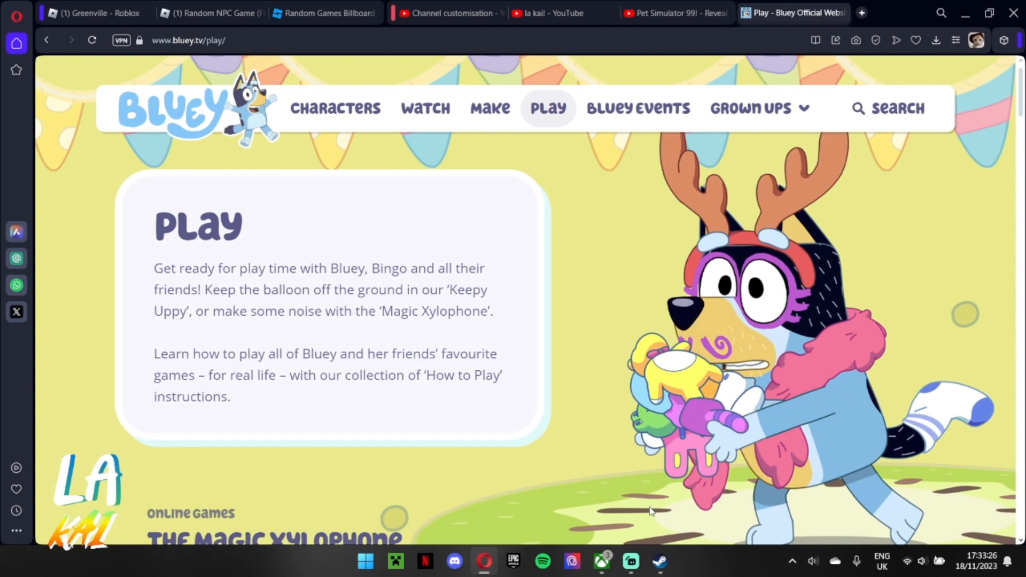
pyautogui.moveTo(245, 273)
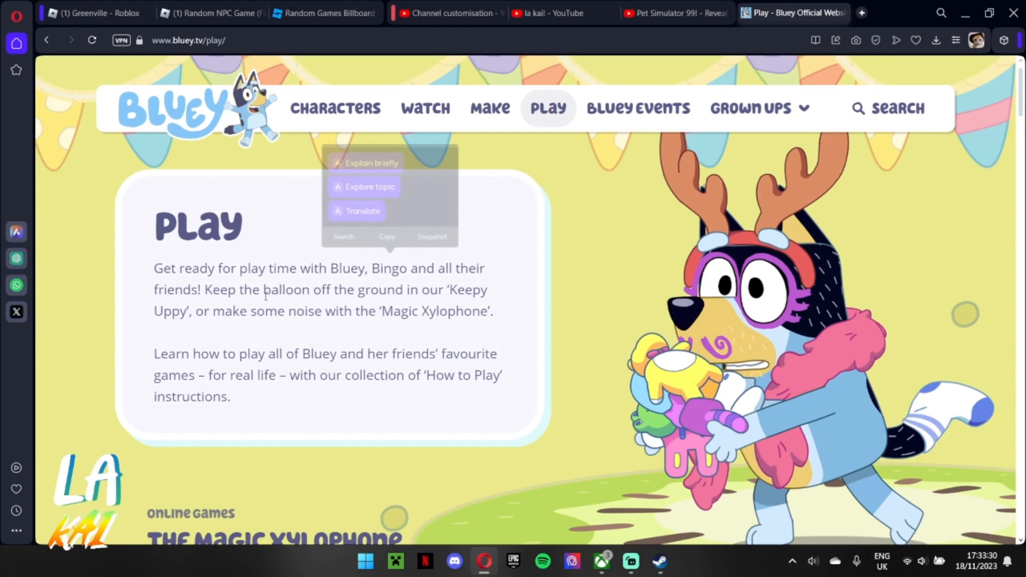
pyautogui.scroll(-3)
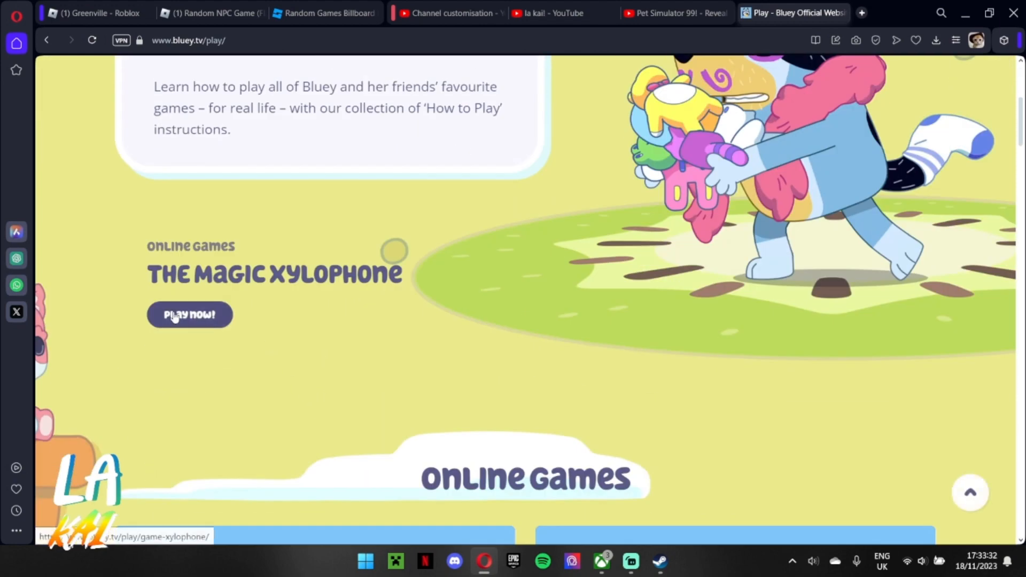
pyautogui.click(189, 315)
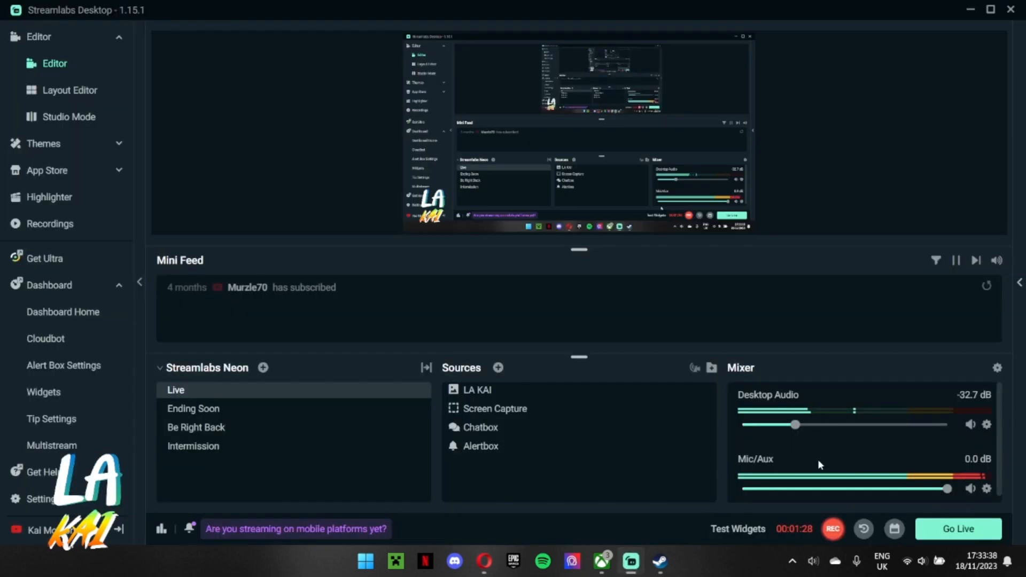
# Mute Streamlabs desktop audio and lower Opera's volume to 18 in the Volume Mixer
pyautogui.moveTo(795, 423); pyautogui.dragTo(741, 423)
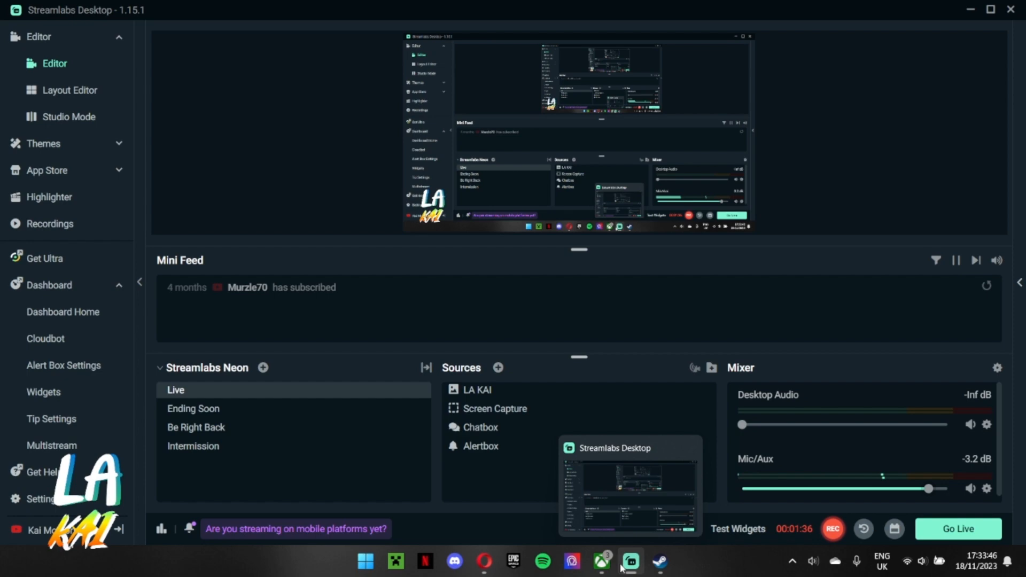
pyautogui.click(486, 561)
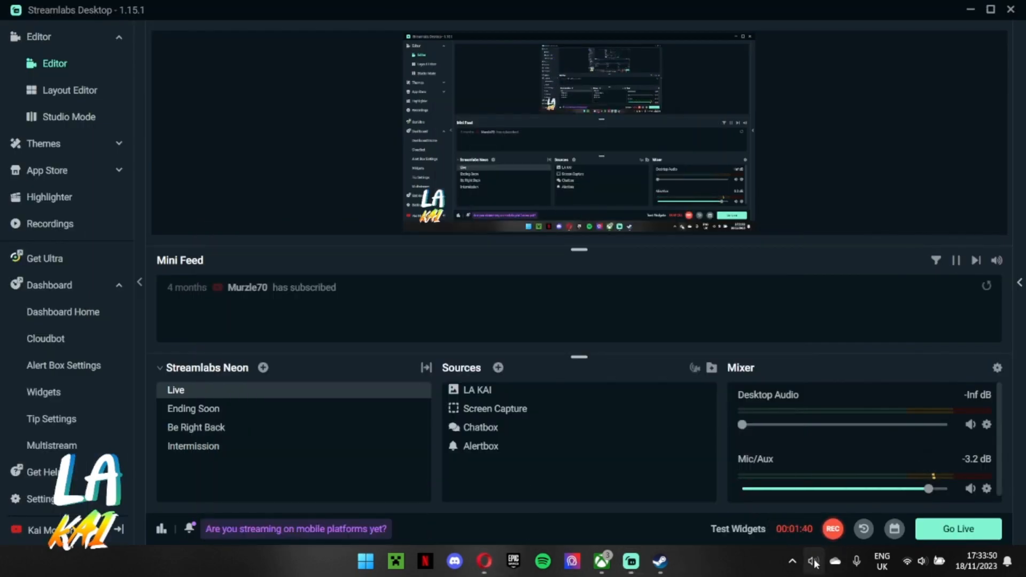
pyautogui.click(814, 561)
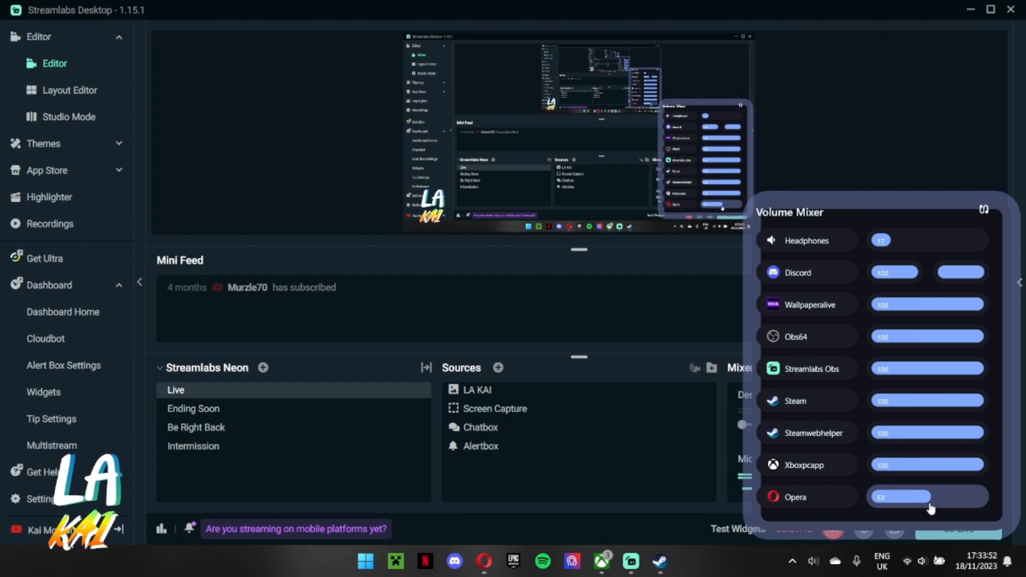
pyautogui.moveTo(929, 497); pyautogui.dragTo(906, 497)
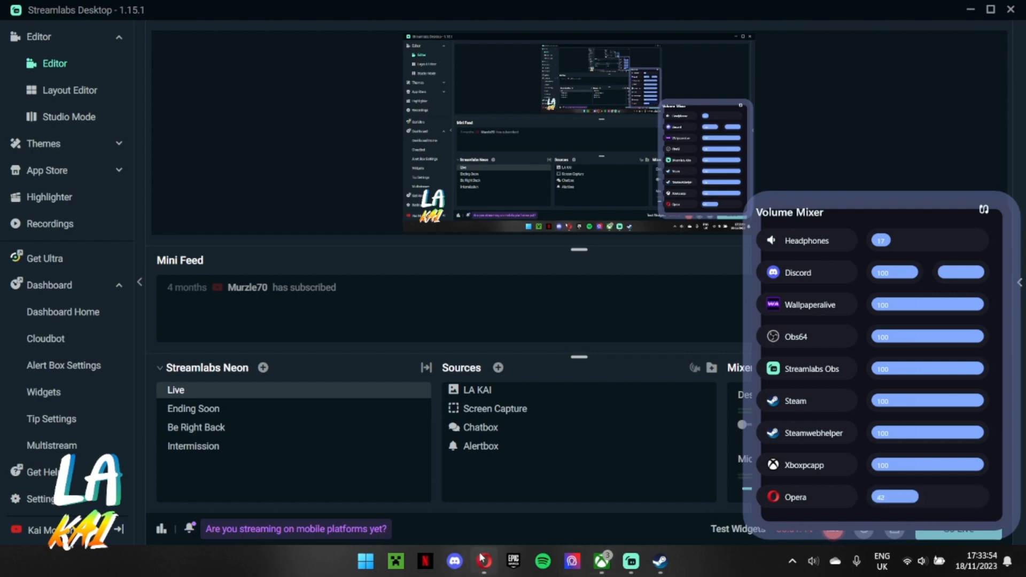
pyautogui.click(479, 561)
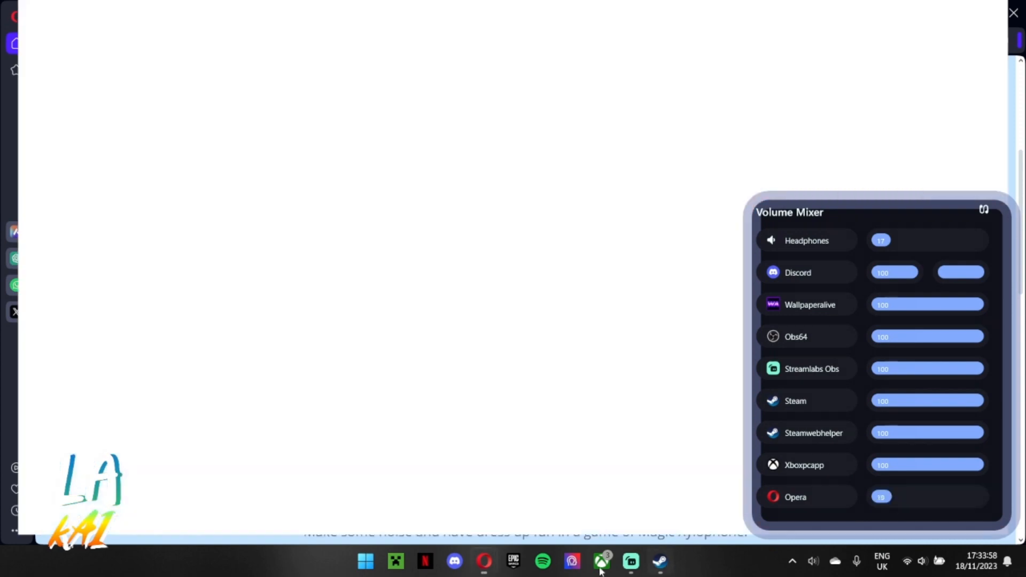
# Put hats, a backpack and a necklace on Bluey, then confirm the outfit
pyautogui.click(631, 561)
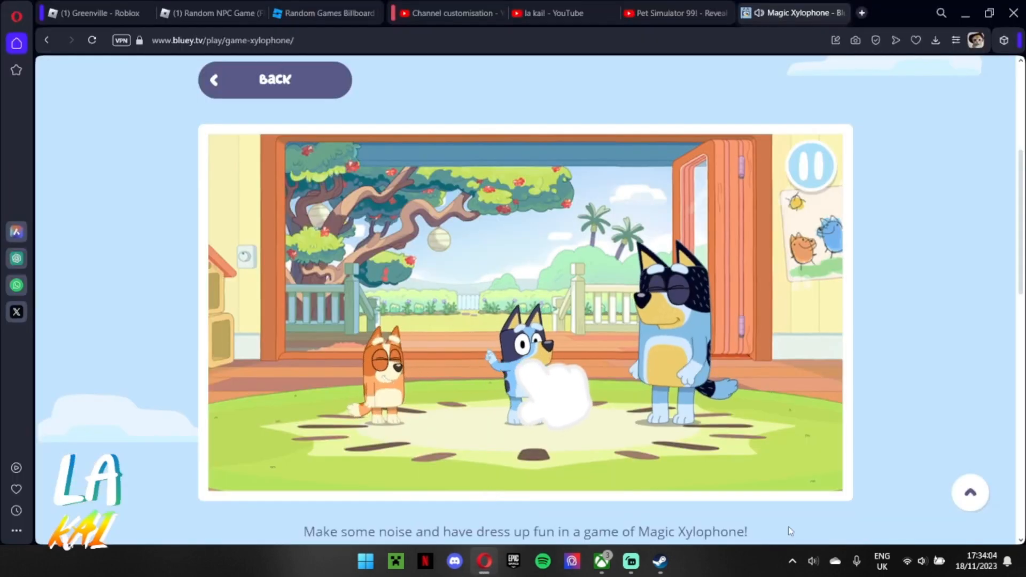
pyautogui.click(813, 560)
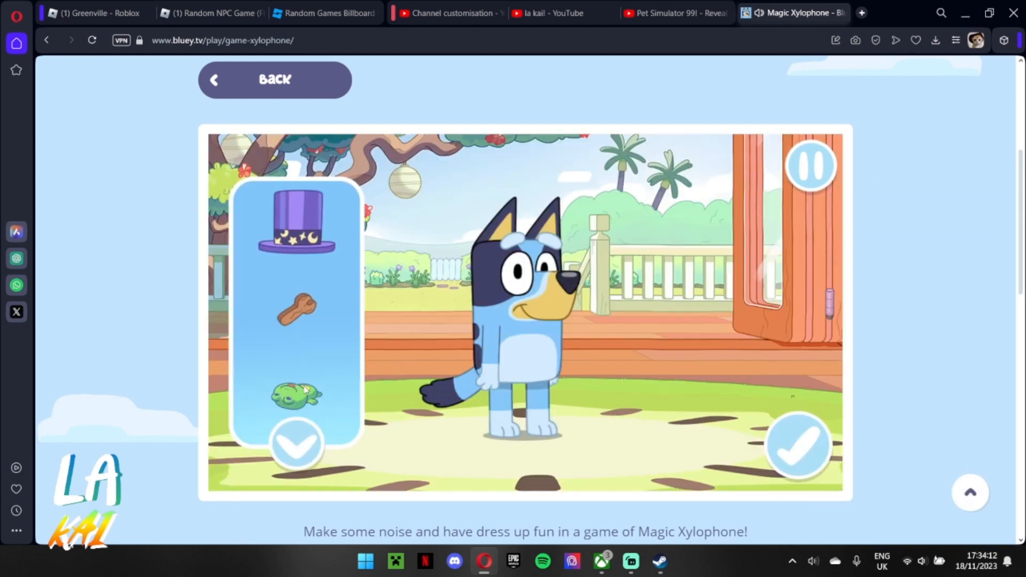
pyautogui.click(296, 229)
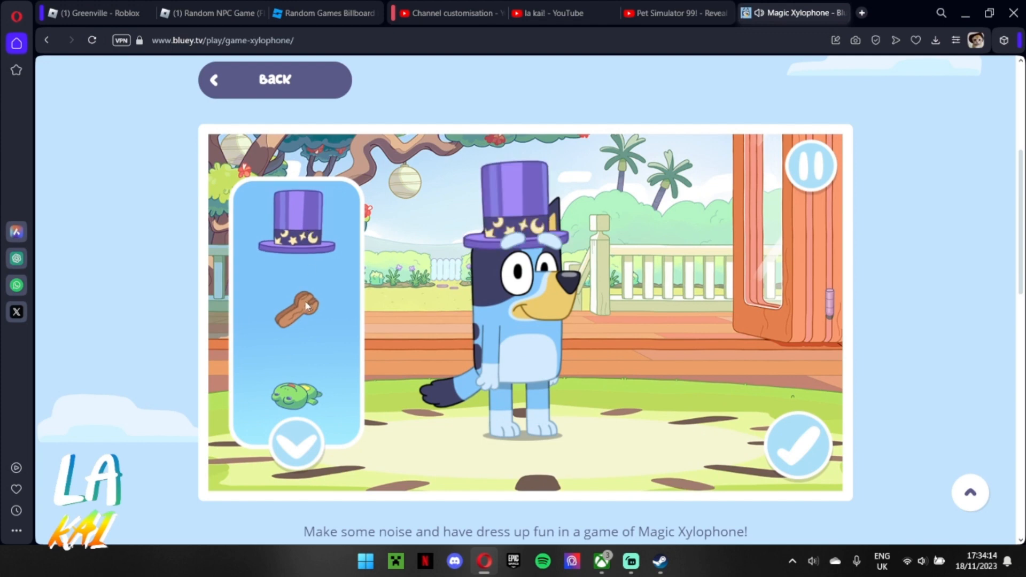
pyautogui.click(297, 398)
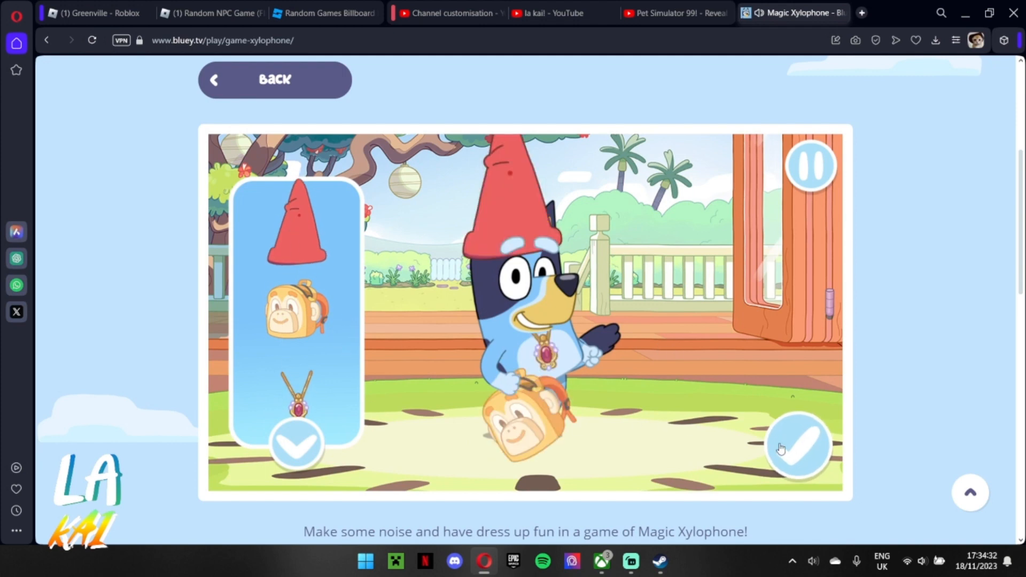
pyautogui.click(799, 446)
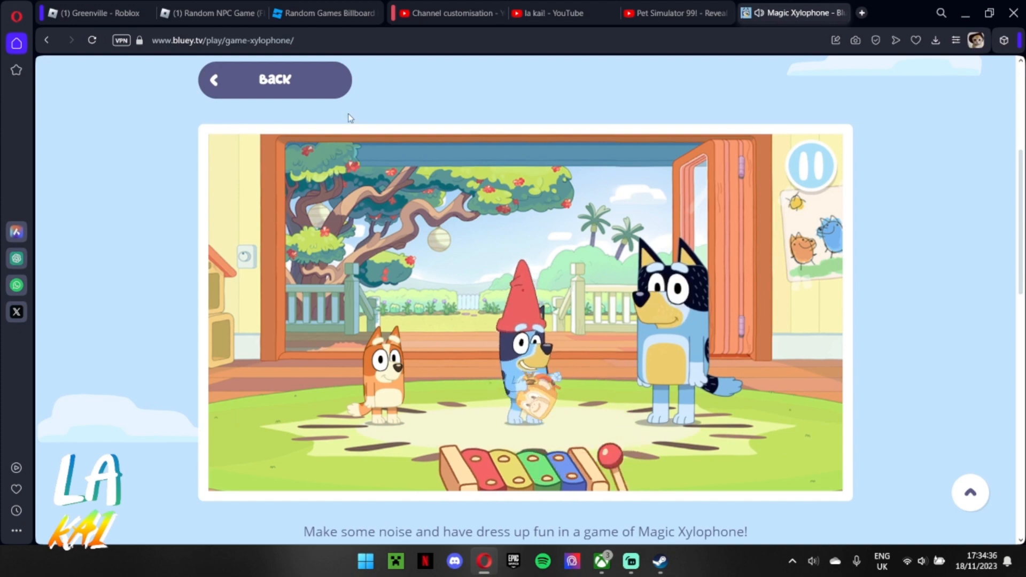
# Go back to the Bluey Play page and open the Keepy Uppy online game
pyautogui.click(275, 80)
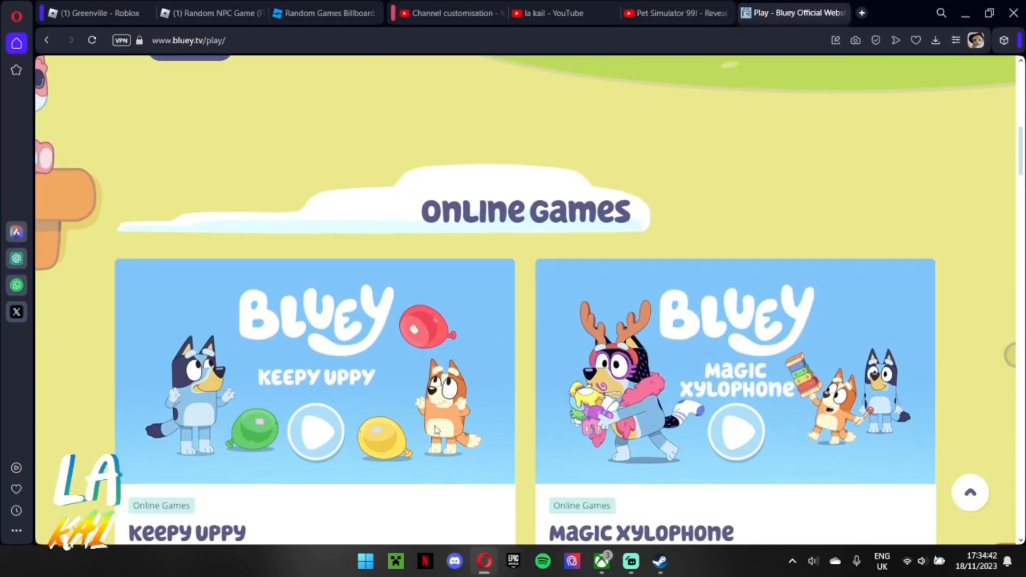
pyautogui.scroll(-3)
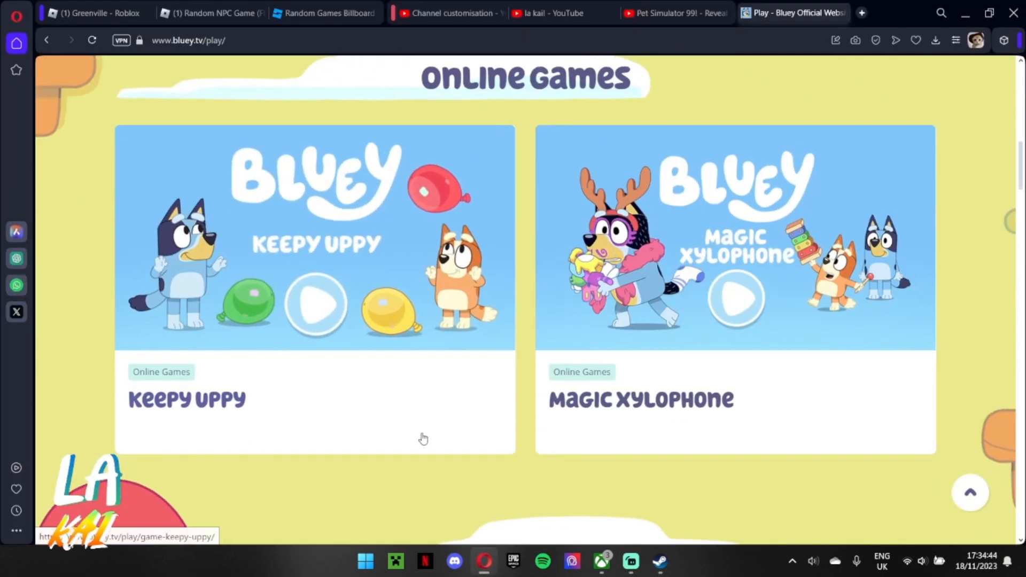
pyautogui.click(314, 304)
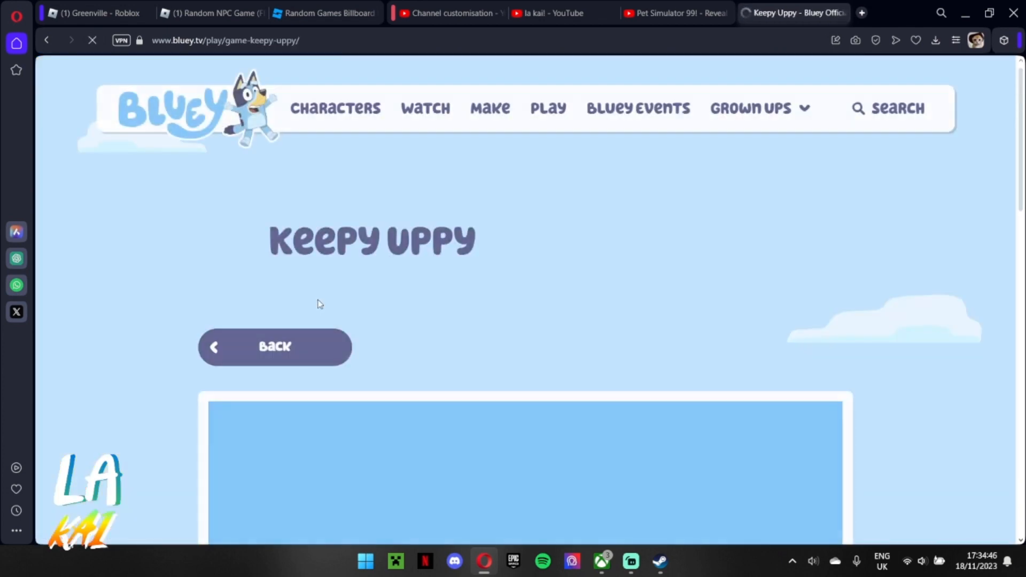
# Start the Keepy Uppy balloon game from its loaded start screen
pyautogui.scroll(-3)
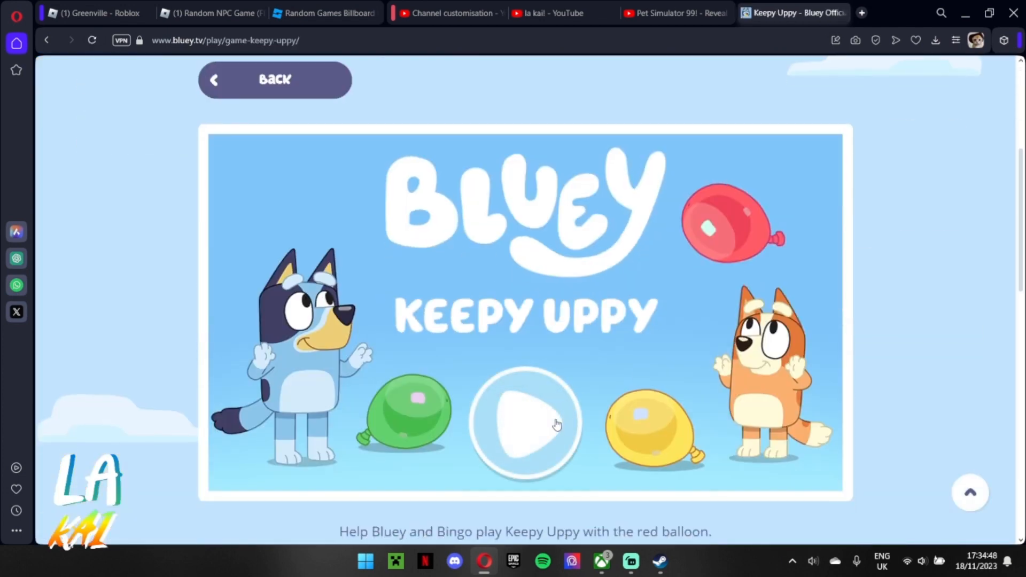
pyautogui.click(526, 425)
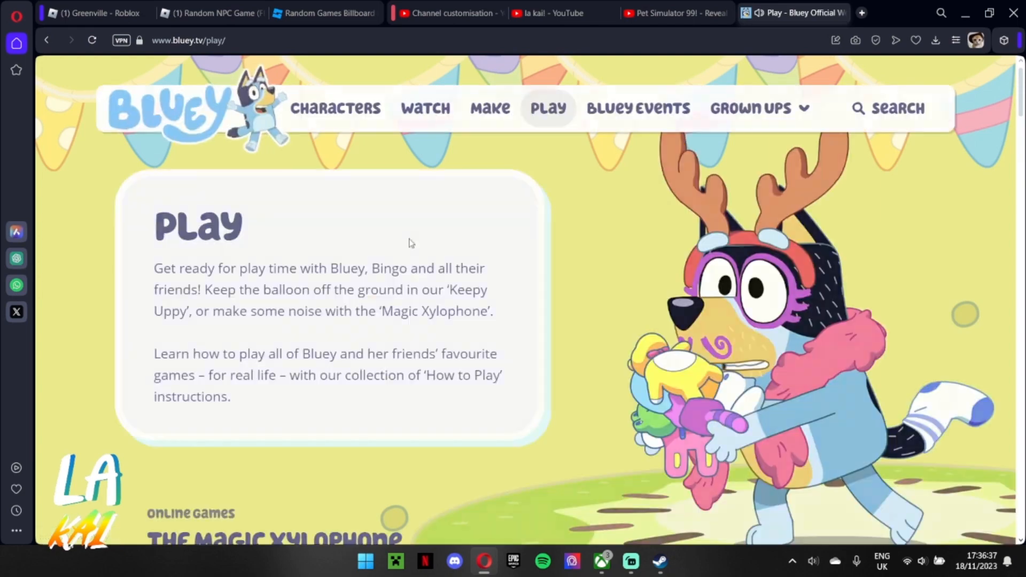
# Scroll down and back up through the How to Play cards on the Play page
pyautogui.scroll(-3)
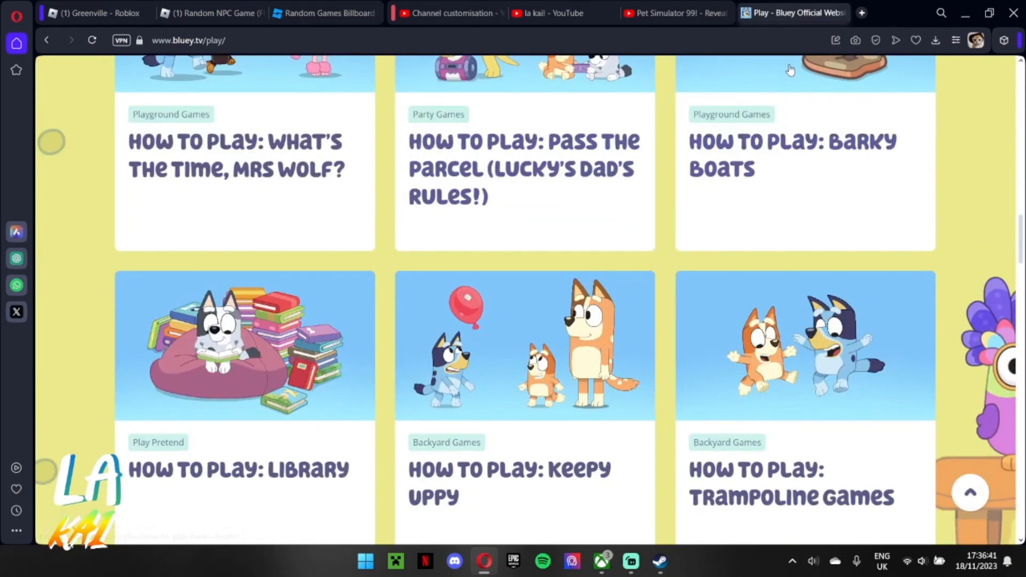
pyautogui.scroll(3)
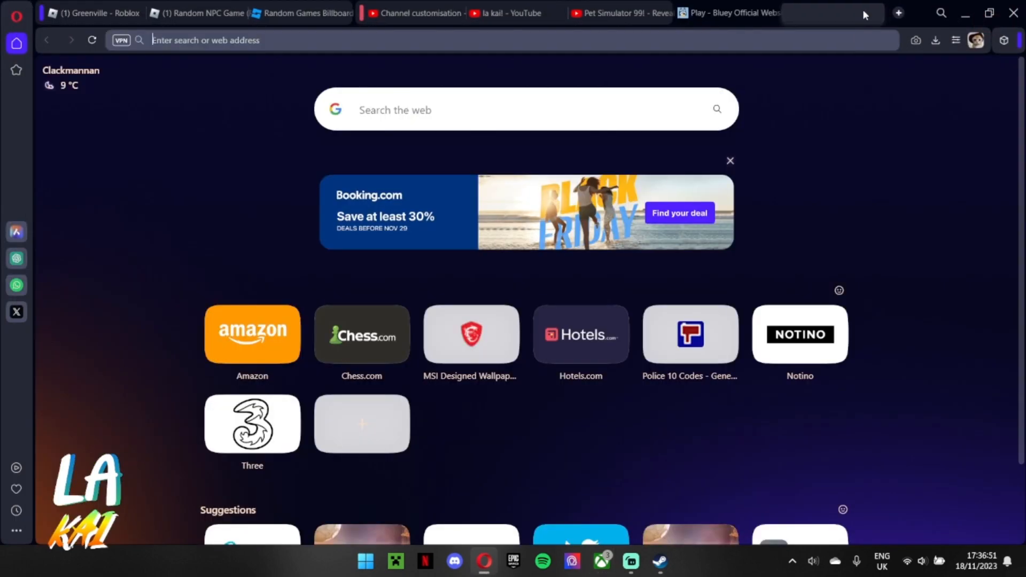
# Google 'where to get bluey the video game xbox' and open the Xbox buying link
pyautogui.write('where to get')
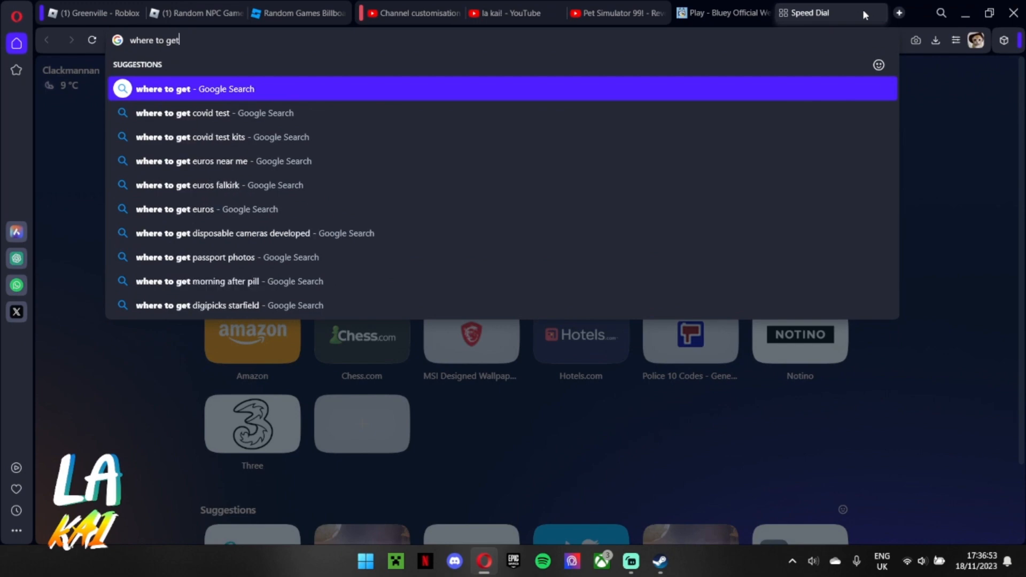
pyautogui.write('bluey the video game xbox')
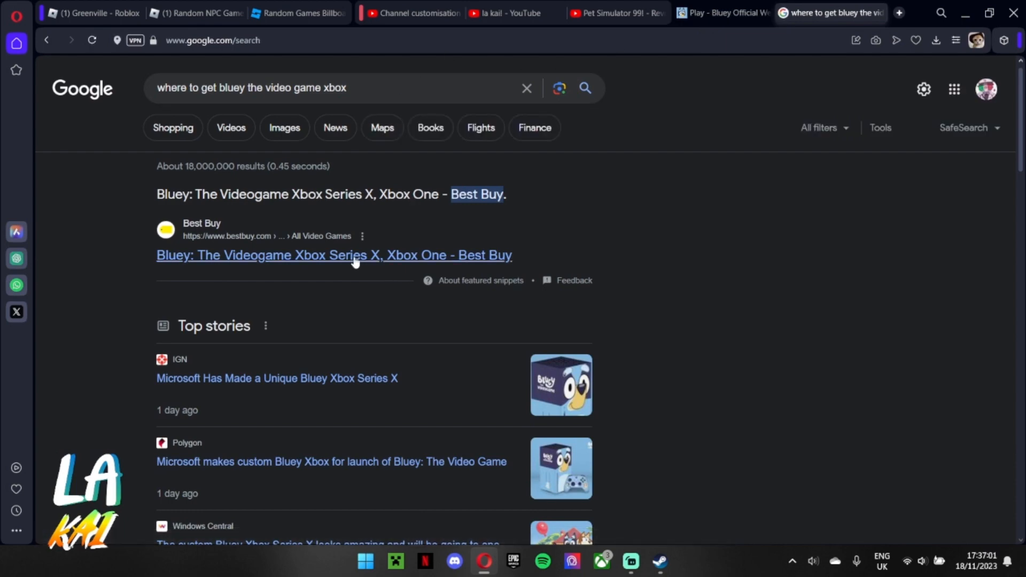
pyautogui.scroll(-3)
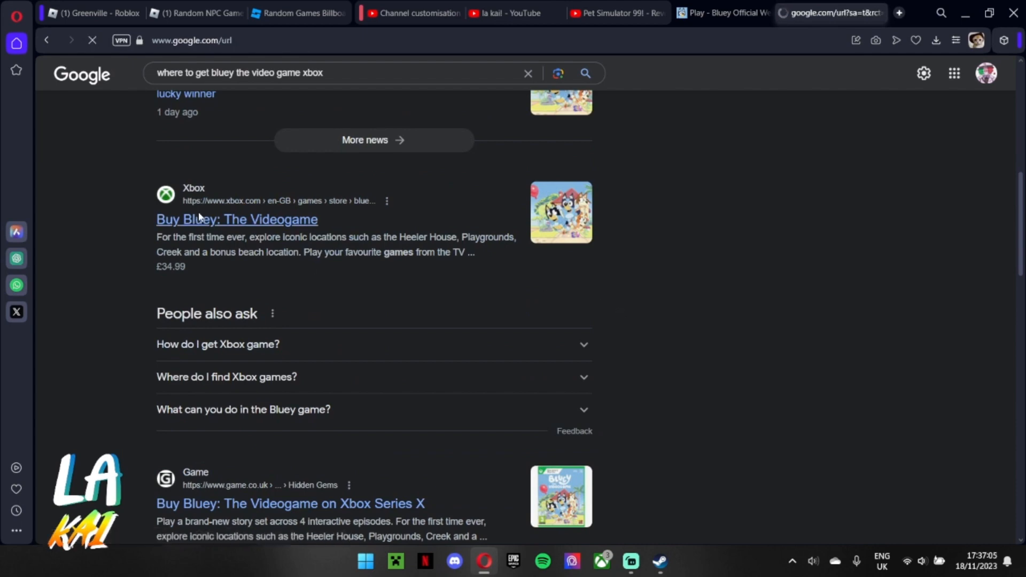
pyautogui.click(237, 219)
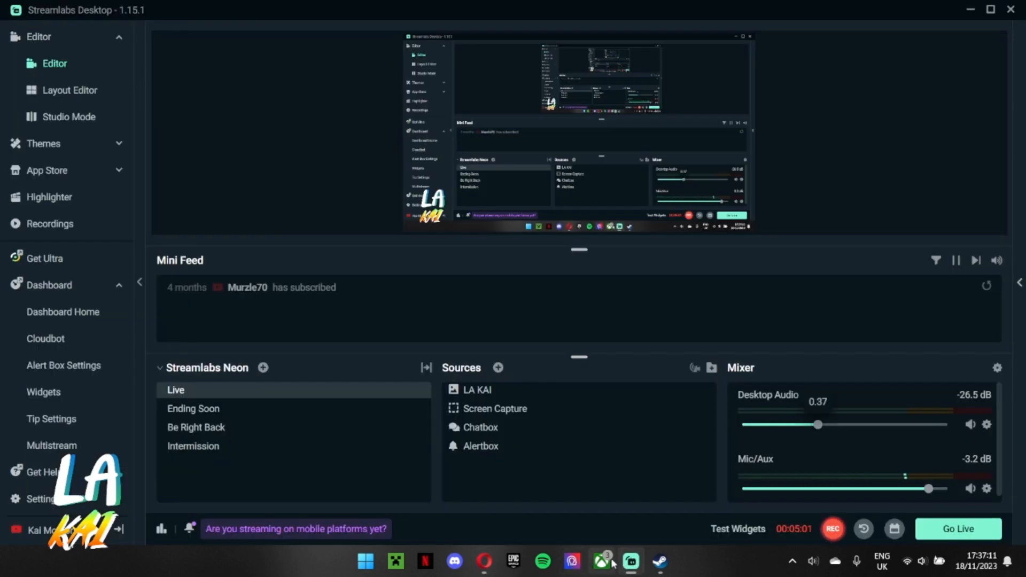
# Search the Xbox app for 'Bluey', then try remote connecting to the Xbox console
pyautogui.click(601, 561)
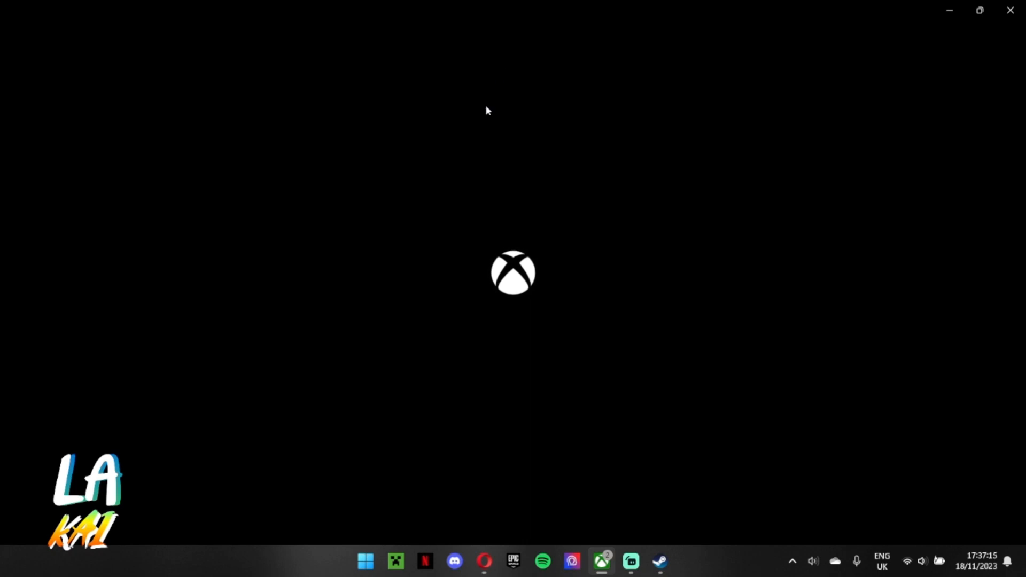
pyautogui.click(602, 562)
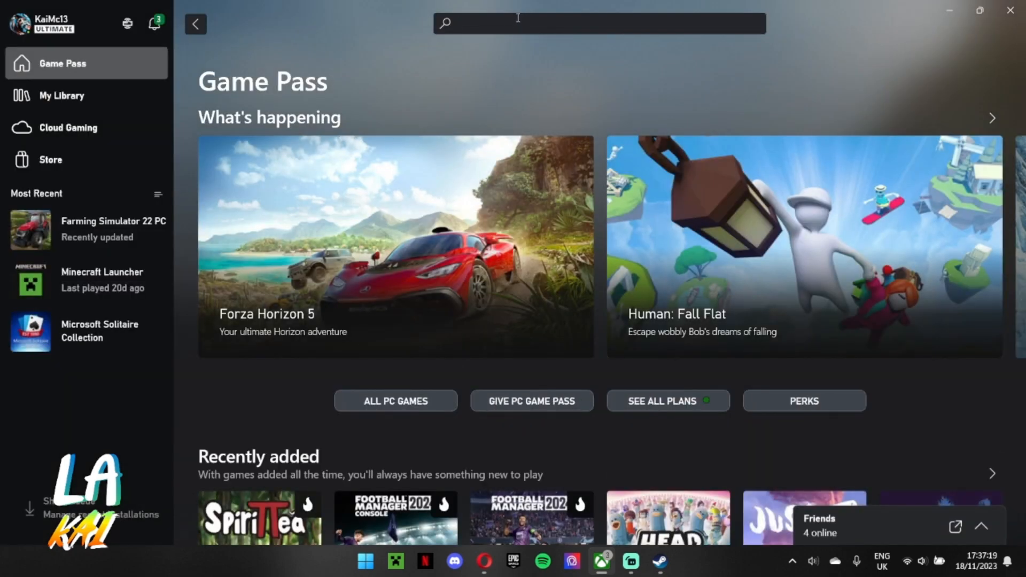
pyautogui.write('Bluey: The Videoga')
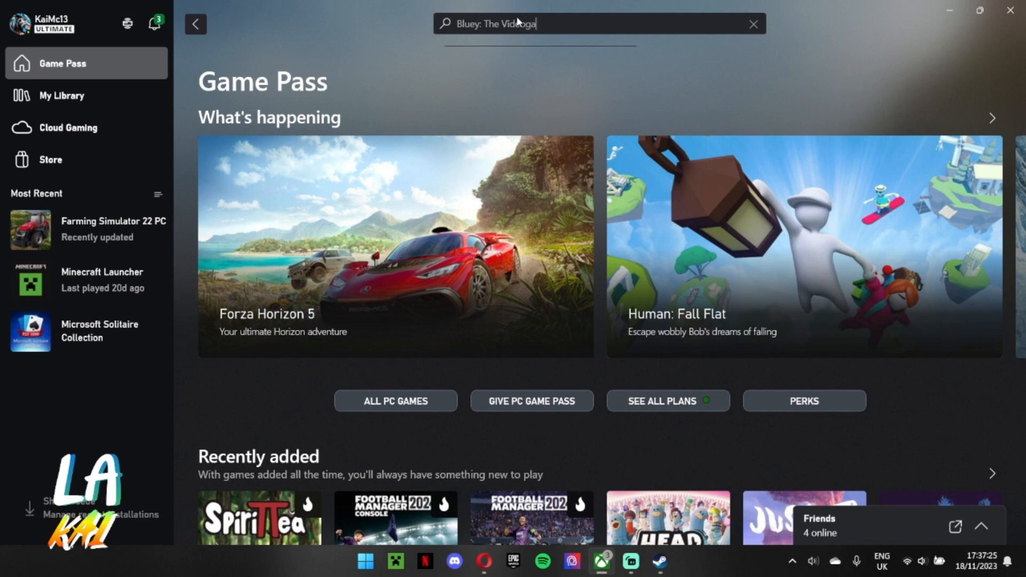
pyautogui.press('Enter')
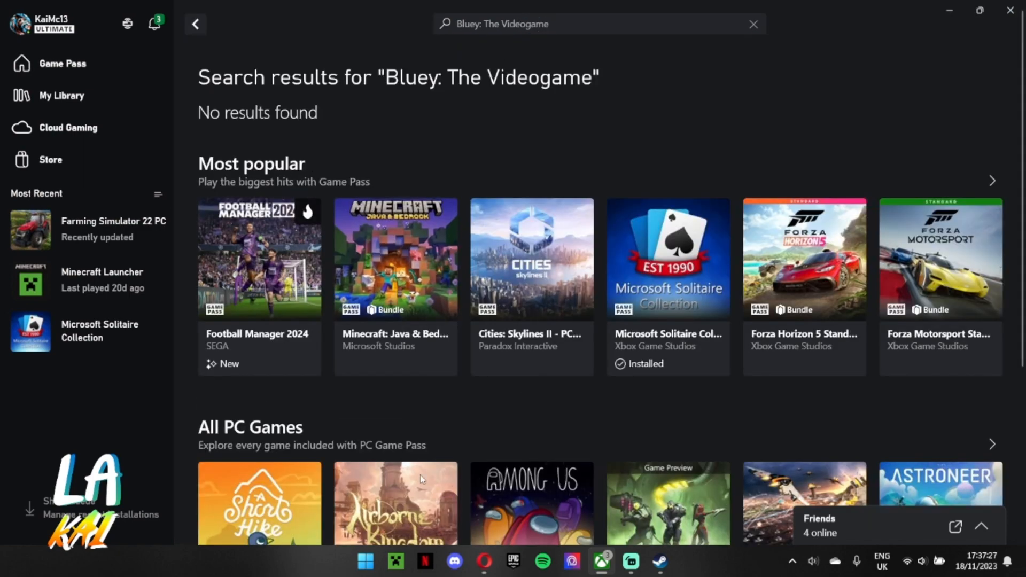
pyautogui.moveTo(201, 9)
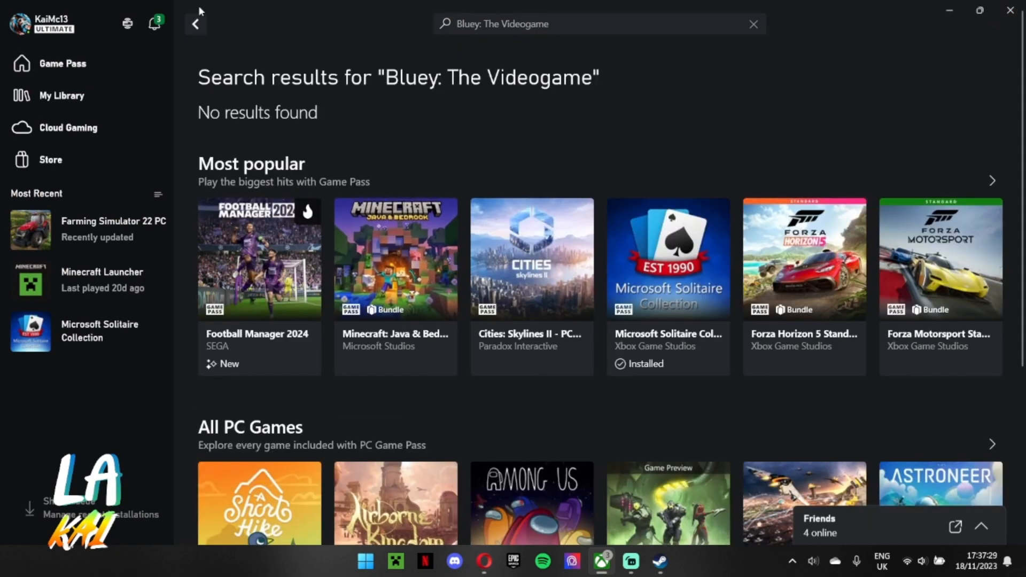
pyautogui.click(127, 25)
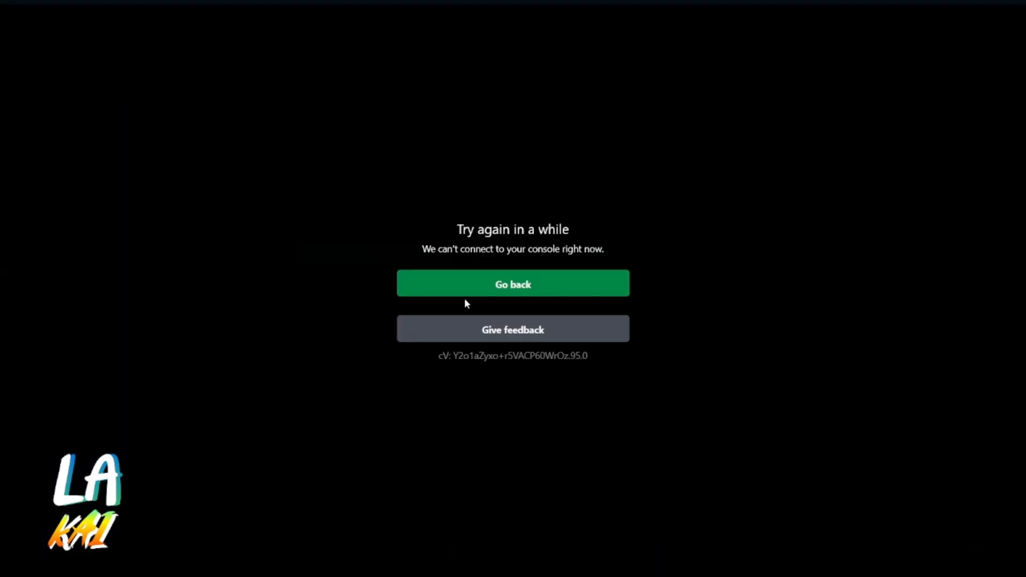
# Dismiss the 'Try again in a while' error to return to the Bluey search results
pyautogui.click(512, 283)
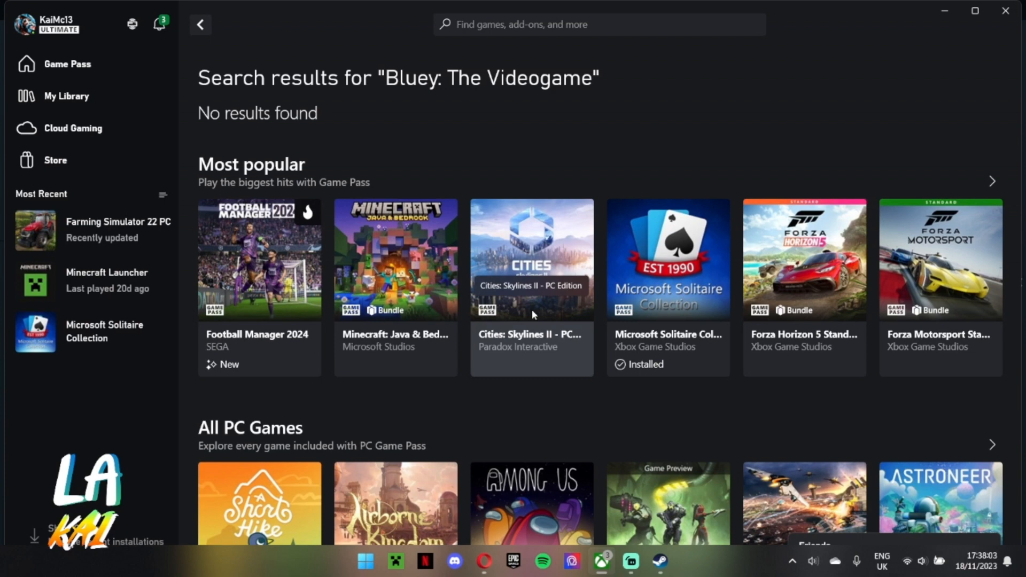
pyautogui.moveTo(454, 188)
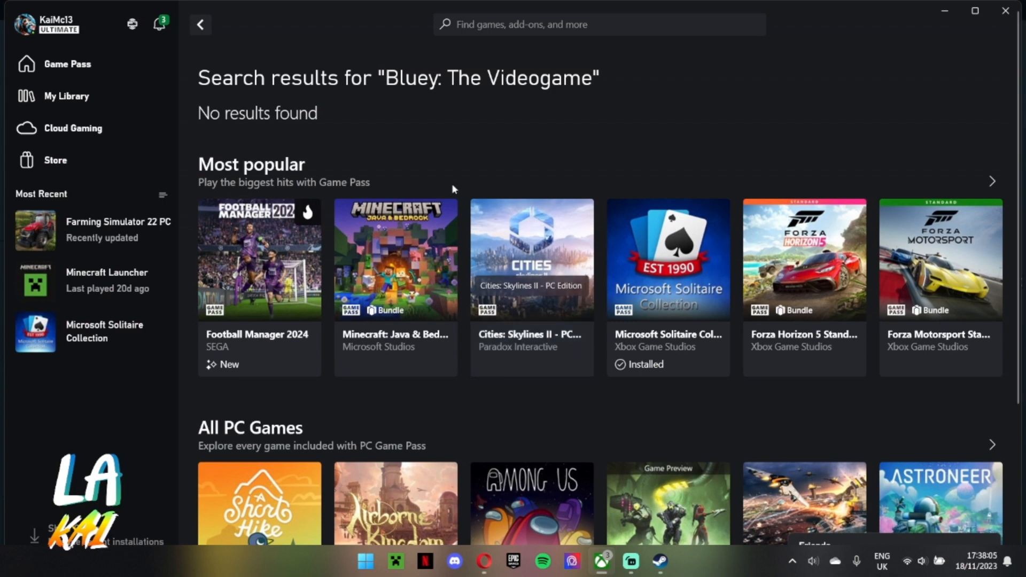
# Check connected Bluetooth devices in Windows quick settings while restoring remote play to the console
pyautogui.click(365, 561)
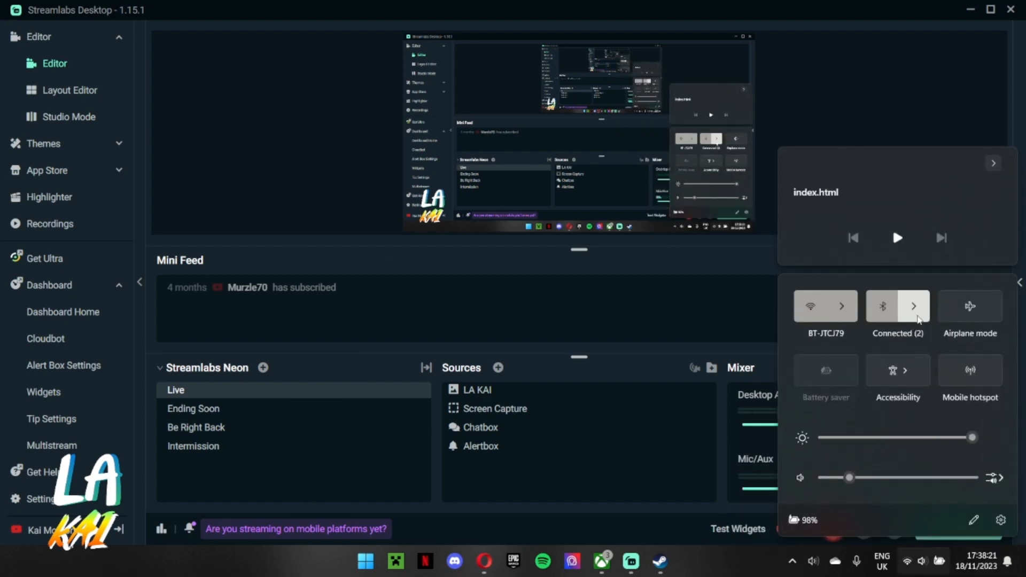
pyautogui.click(913, 306)
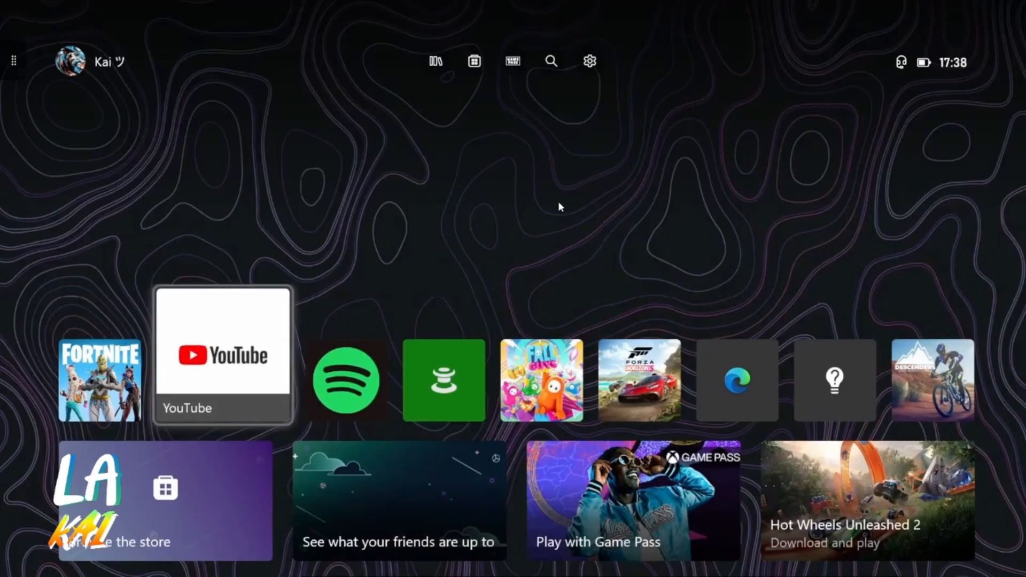
# Search the console store for 'Bluey', then quit the disconnected session and return to Streamlabs
pyautogui.scroll(-3)
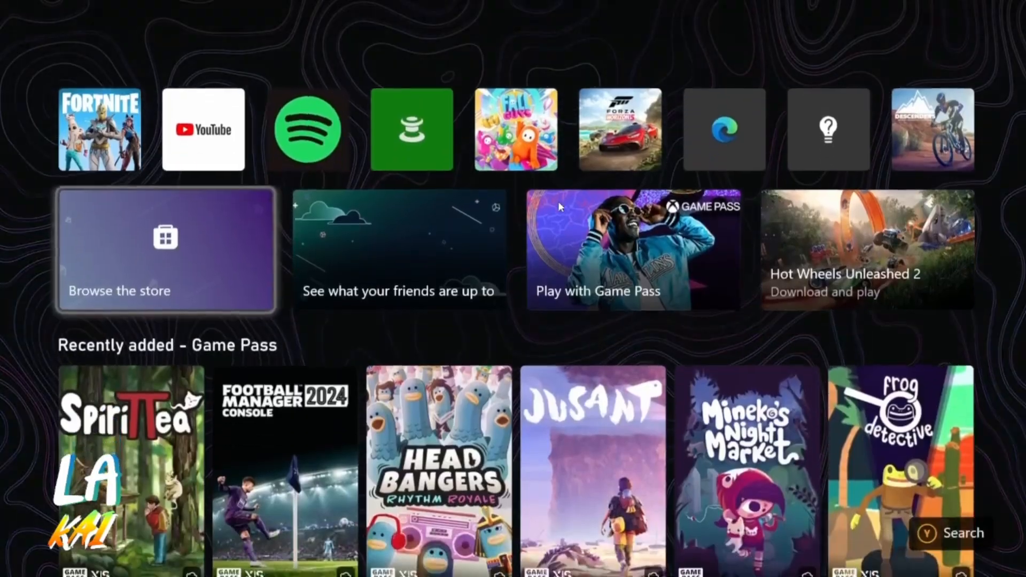
pyautogui.click(165, 249)
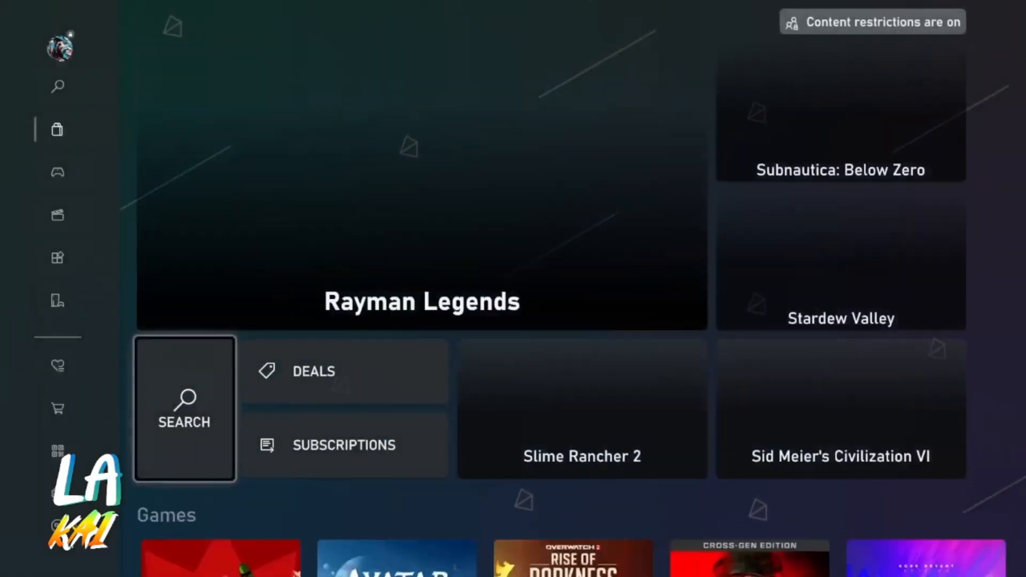
pyautogui.click(184, 411)
pyautogui.write('Bluey')
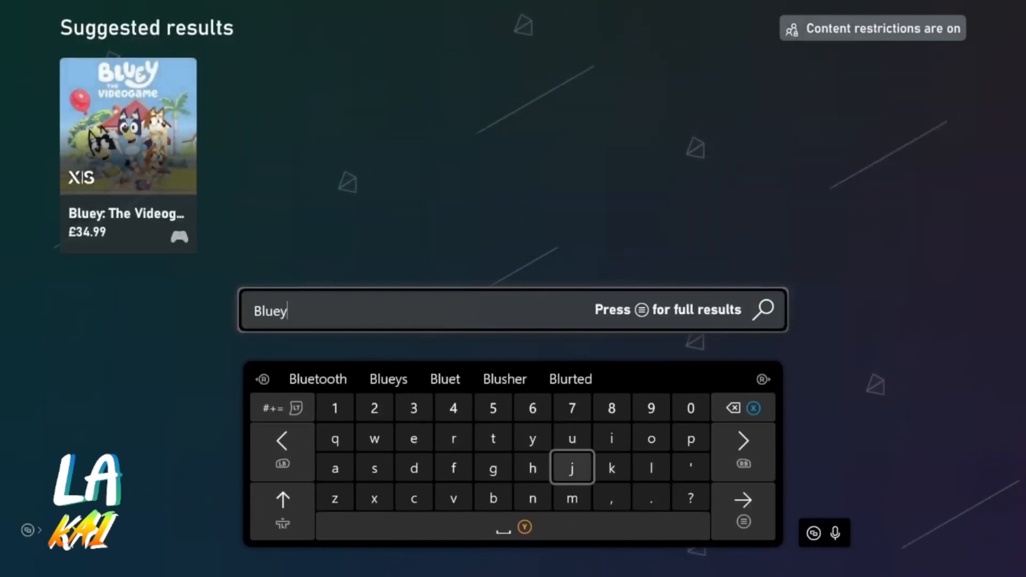
pyautogui.click(129, 134)
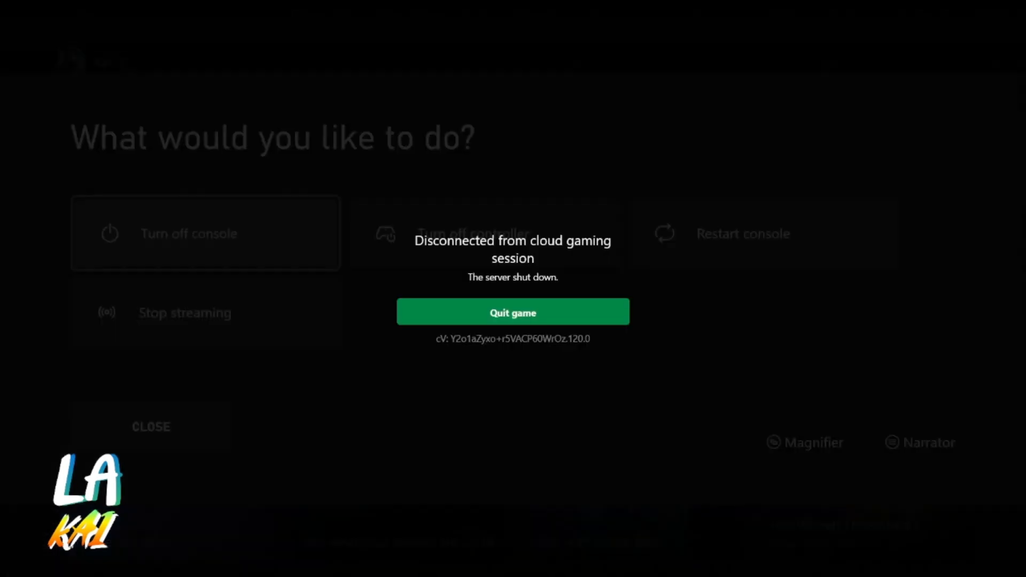
pyautogui.click(512, 311)
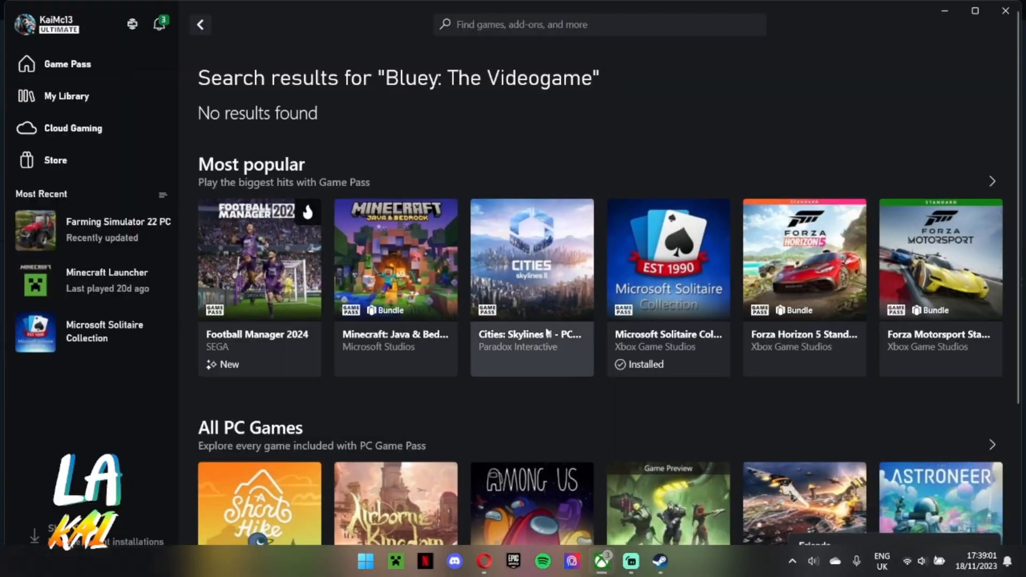
pyautogui.click(631, 561)
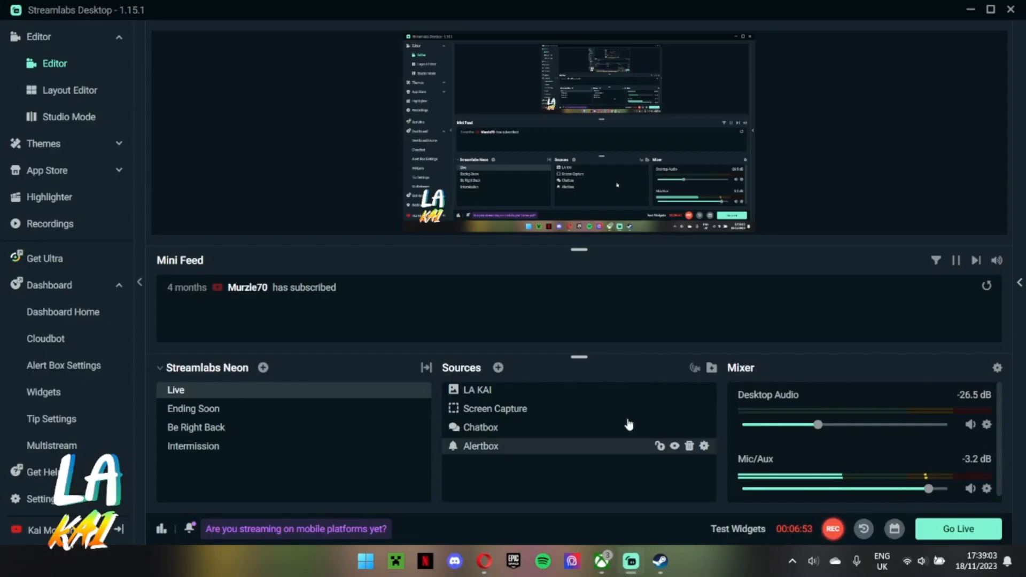